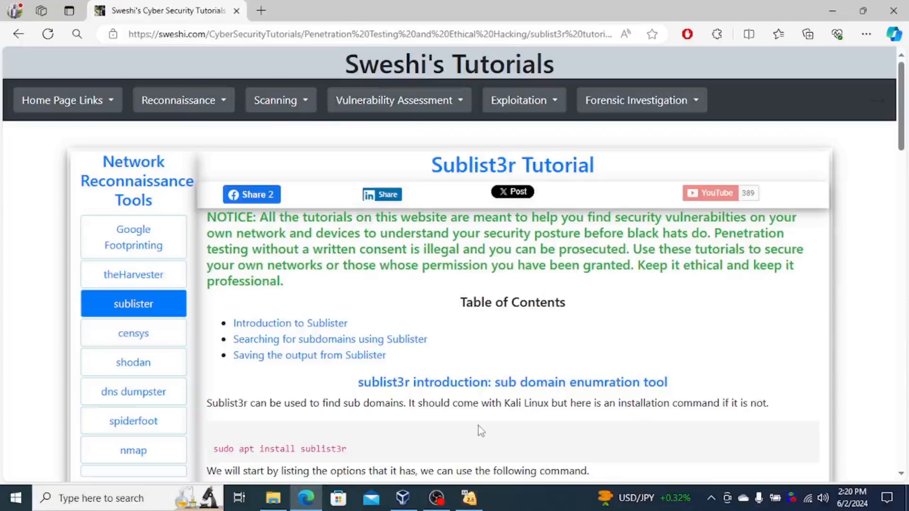
pyautogui.moveTo(437, 254)
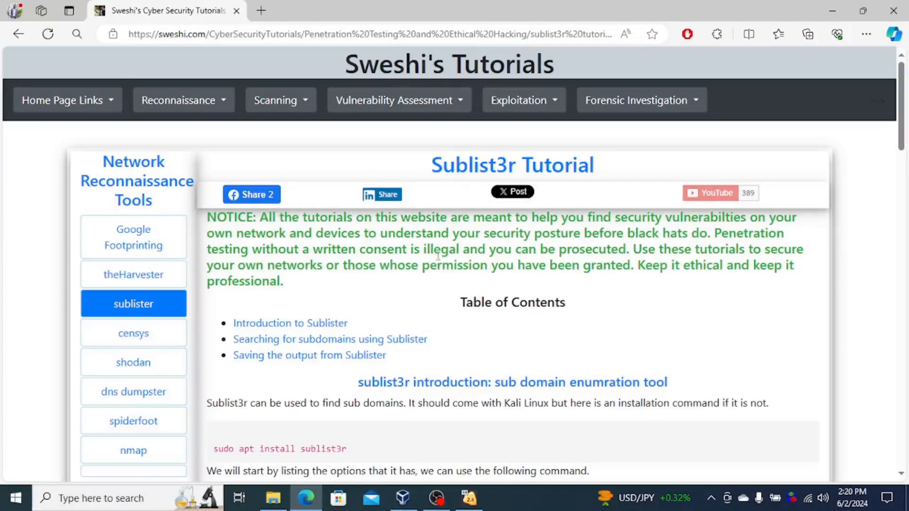
pyautogui.moveTo(406, 318)
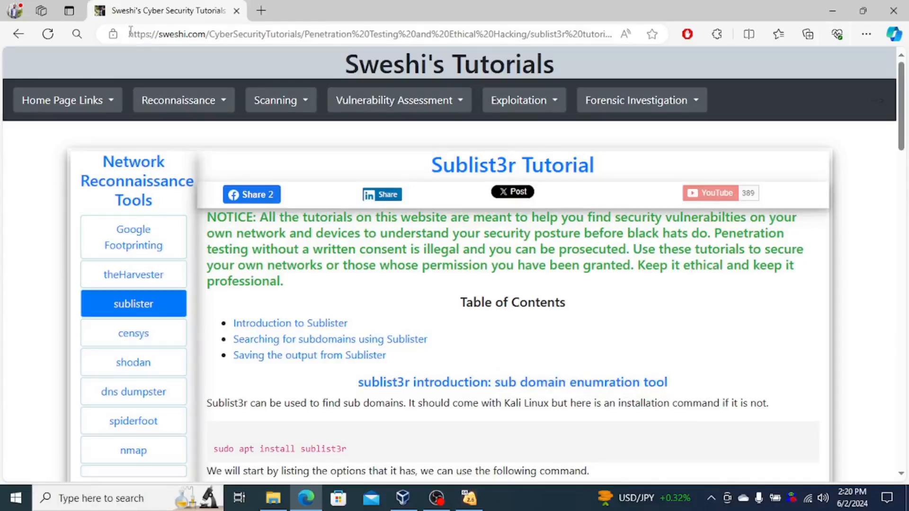
# Step: Show the sublist3r -d google.com output listing 97 unique subdomains in the Kali VM terminal
pyautogui.click(347, 35)
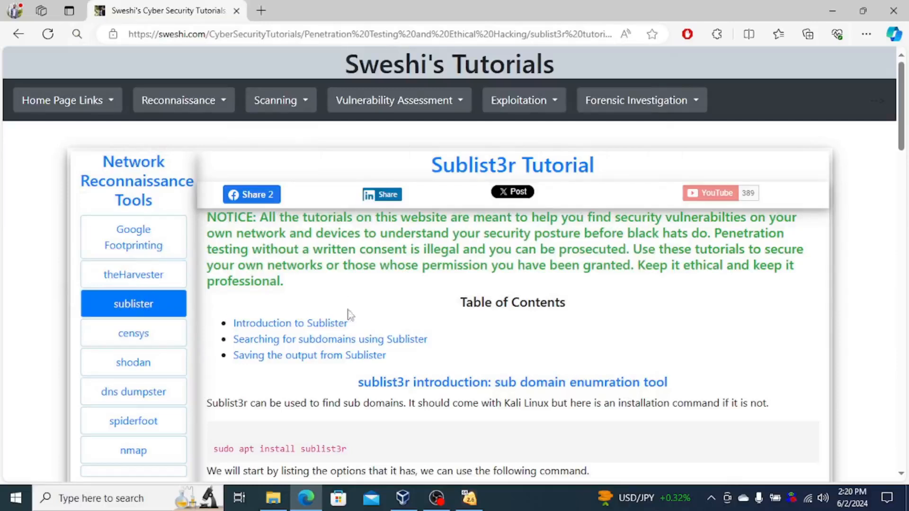
pyautogui.moveTo(342, 424)
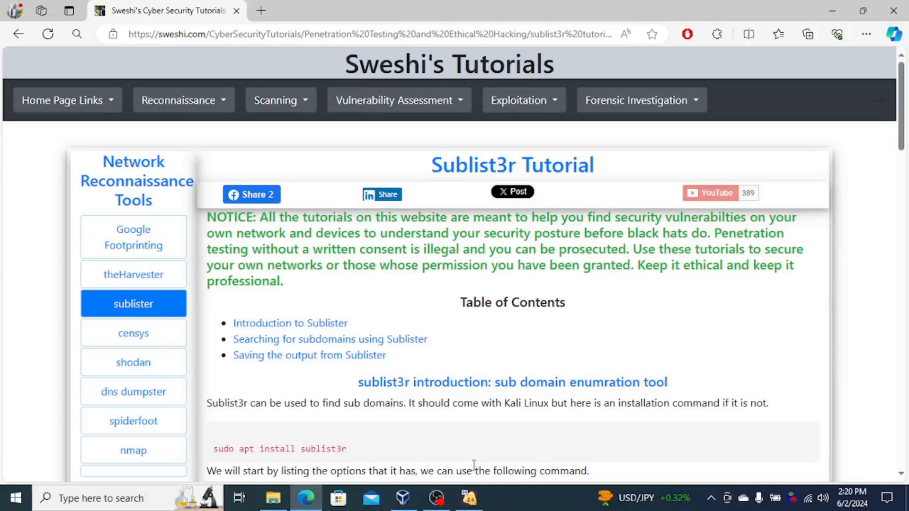
pyautogui.moveTo(388, 397)
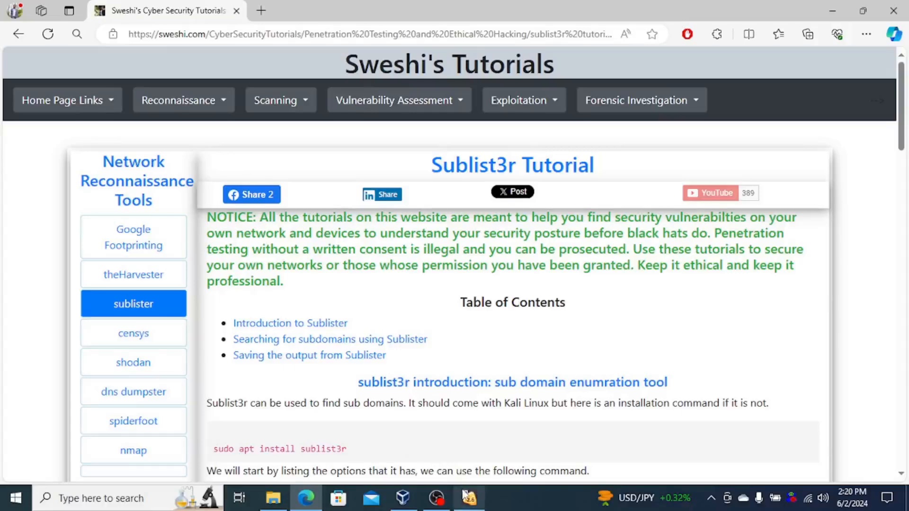
pyautogui.click(469, 498)
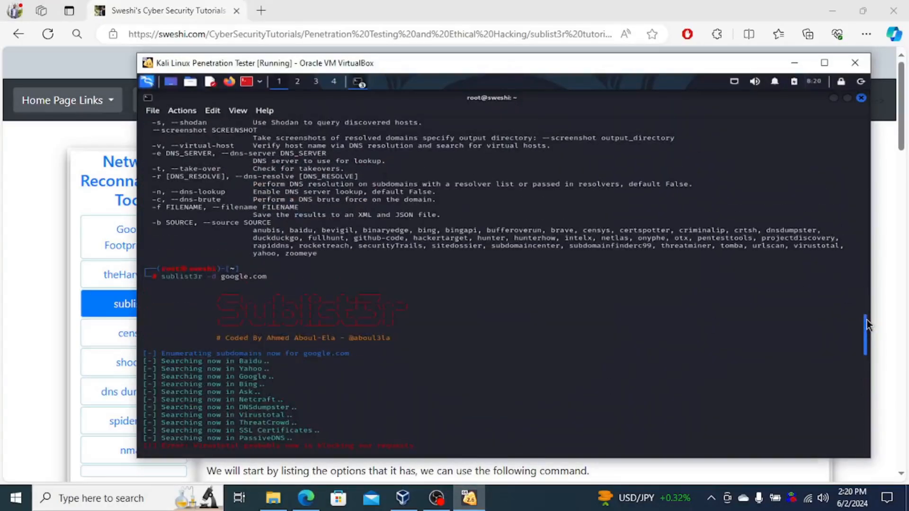
pyautogui.scroll(-3)
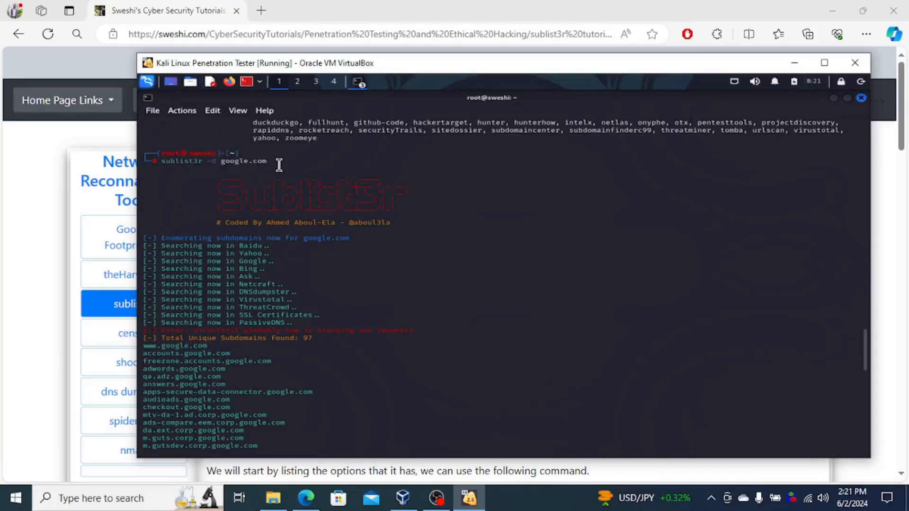
pyautogui.doubleClick(243, 161)
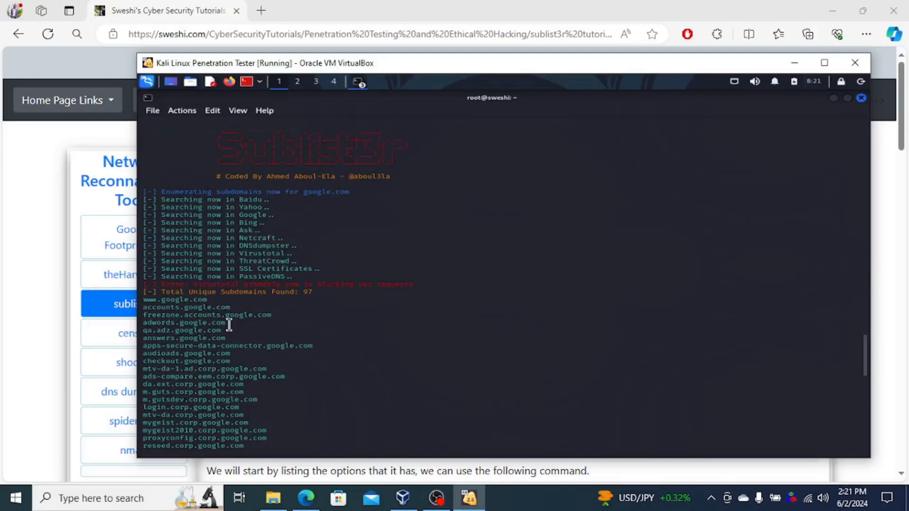
# Step: Highlight the search-engine source lines, then review the subdomain list down to the fresh prompt
pyautogui.moveTo(238, 199); pyautogui.dragTo(261, 223)
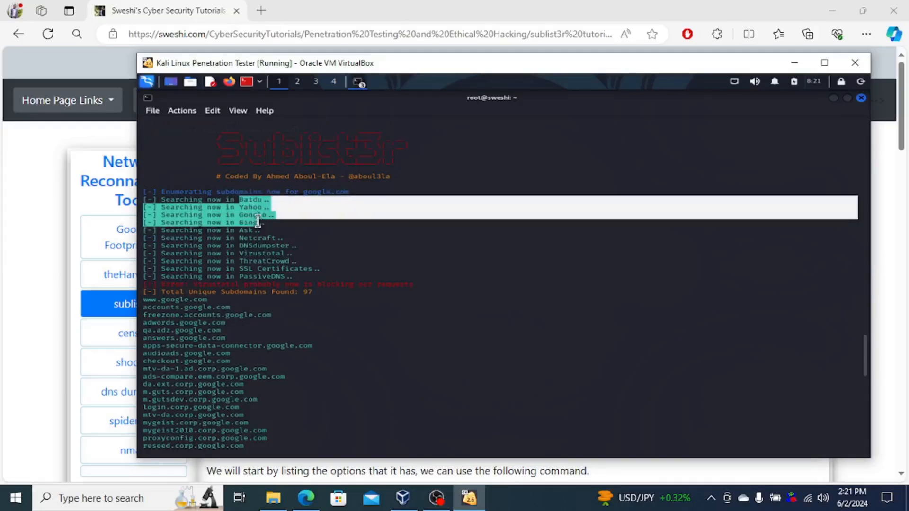
pyautogui.moveTo(255, 222); pyautogui.dragTo(267, 268)
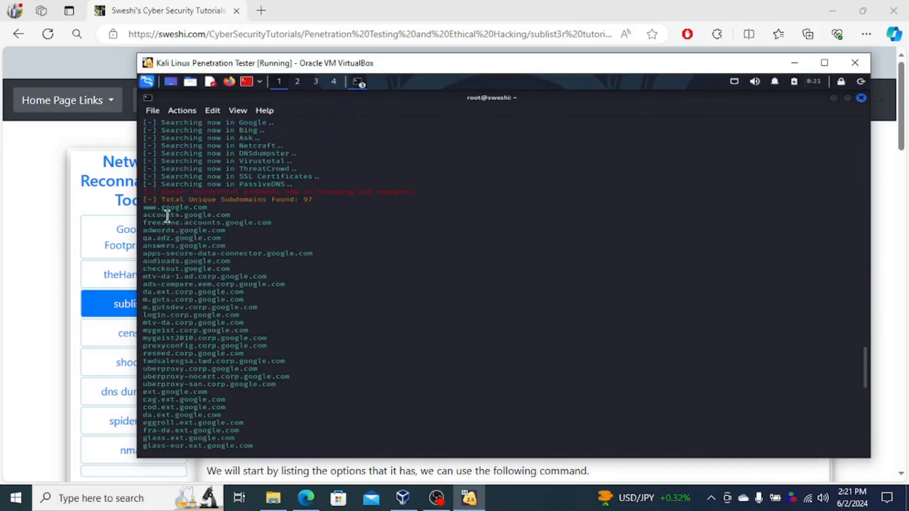
pyautogui.moveTo(171, 357)
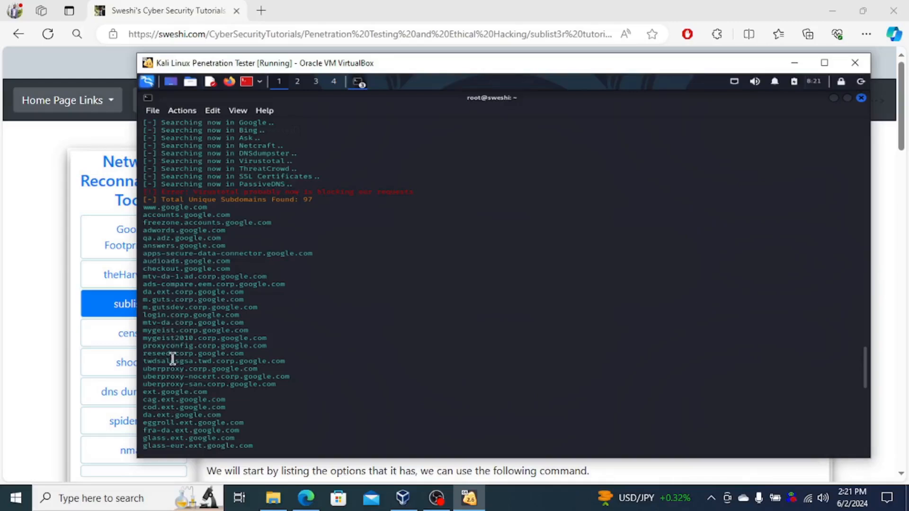
pyautogui.scroll(-3)
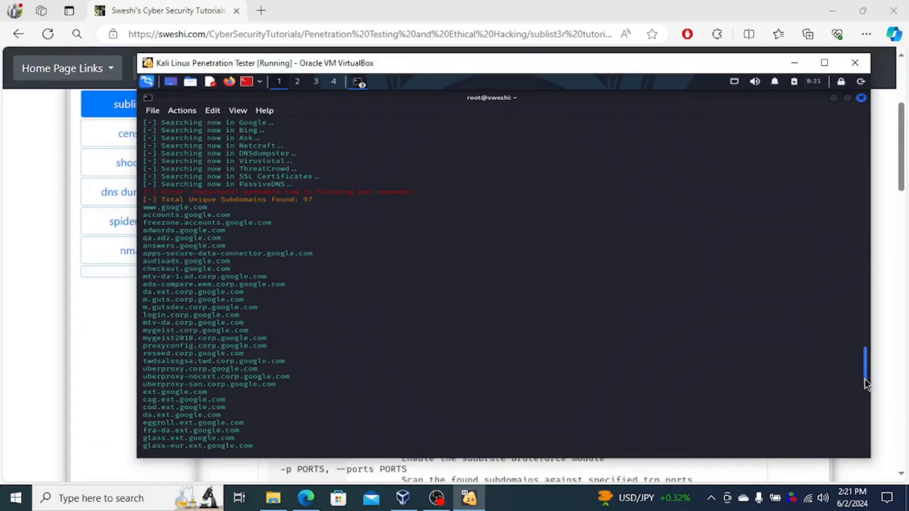
pyautogui.scroll(-3)
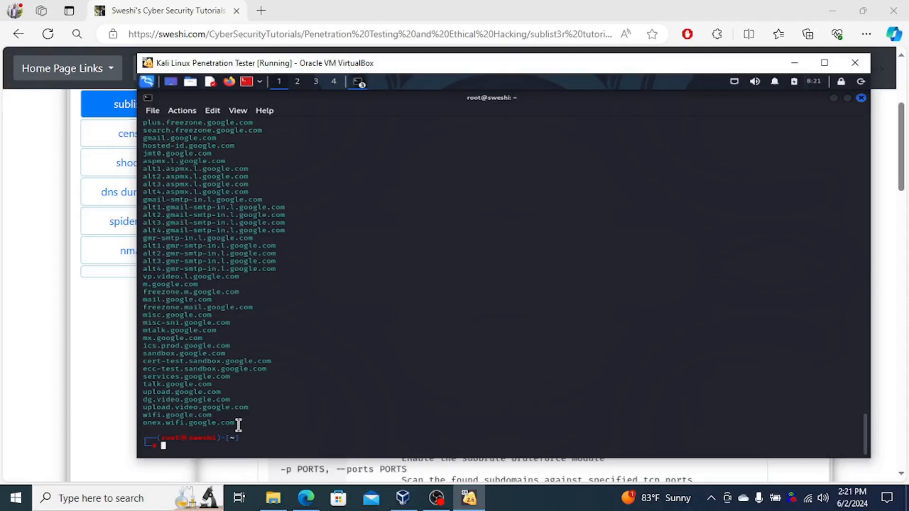
pyautogui.moveTo(360, 403)
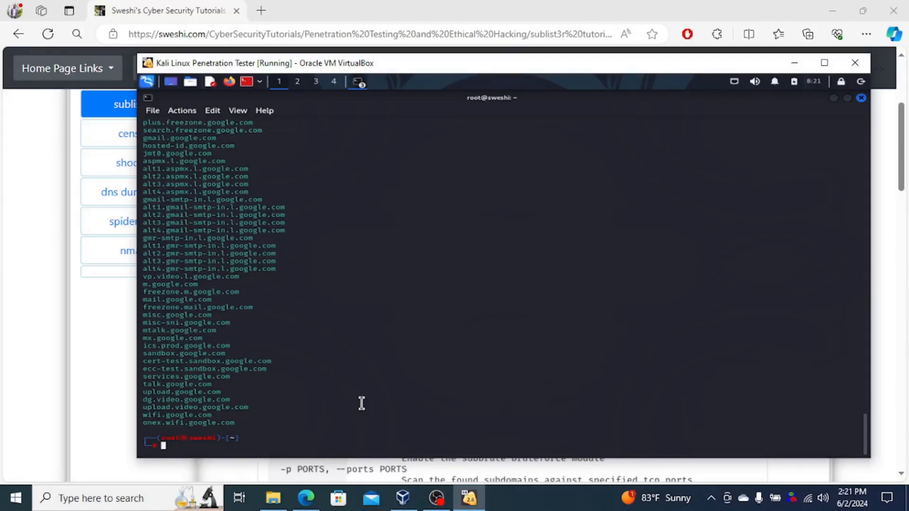
# Step: Run sublist3r -d google.com -o results.txt, then suspend it with Ctrl+Z
pyautogui.write('sublist3r -d google.com -o')
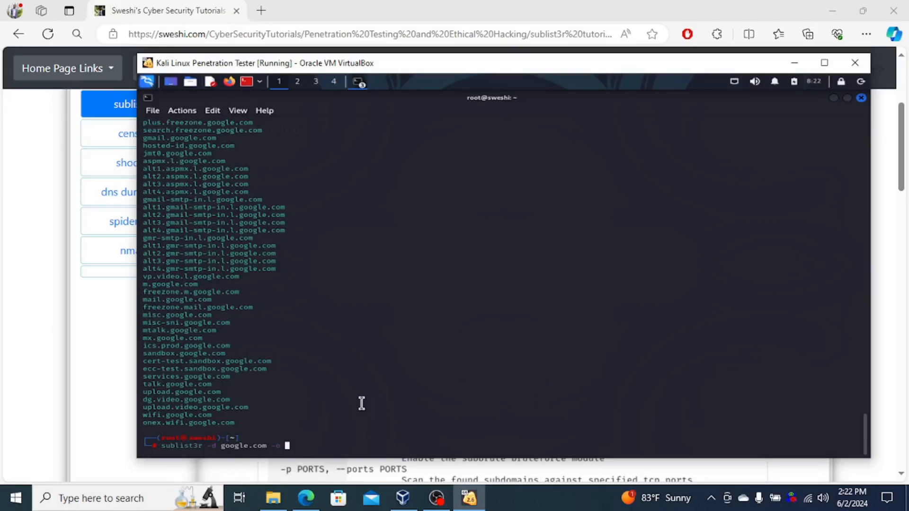
pyautogui.write('resultt.')
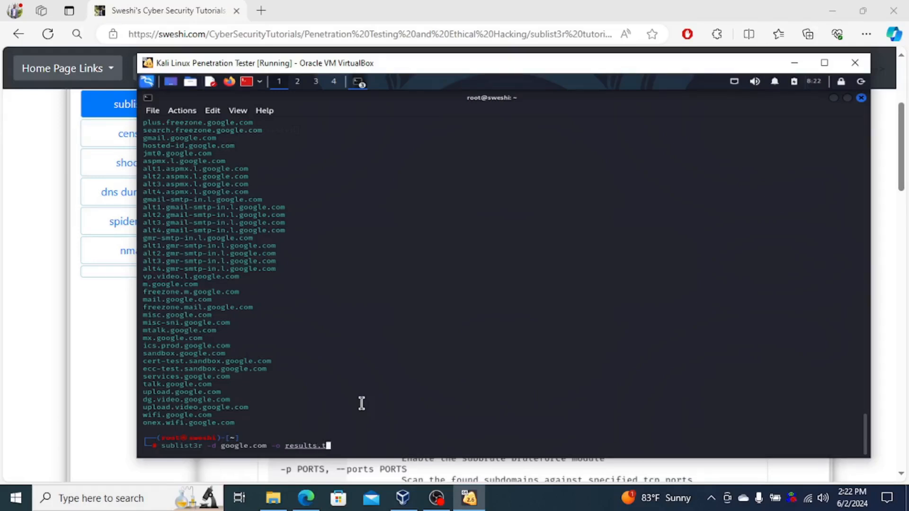
pyautogui.write('xt')
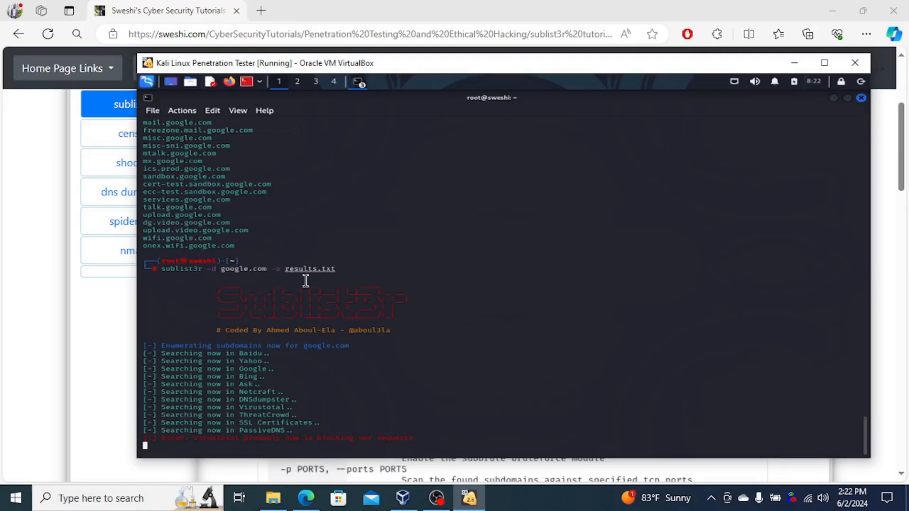
pyautogui.moveTo(316, 326)
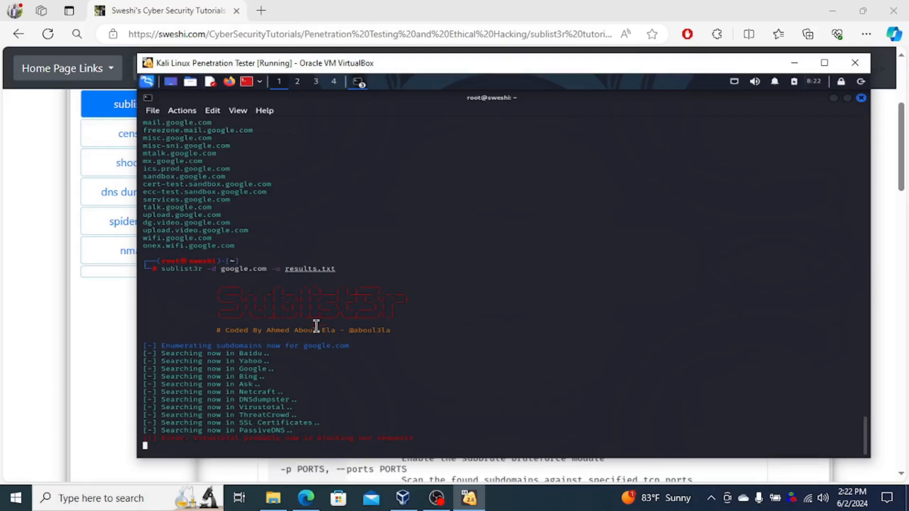
pyautogui.press('ctrl+z')
pyautogui.write('sublist3r -d google.com -p 20')
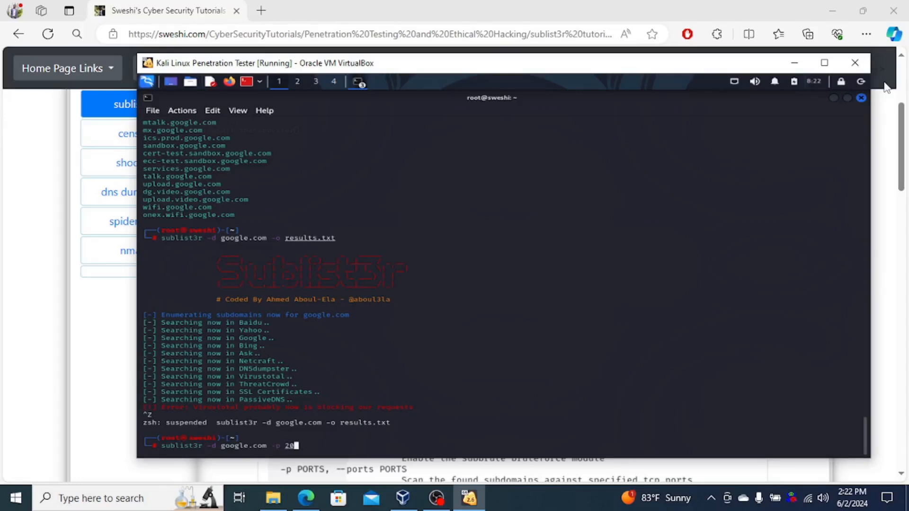
# Step: Complete the ports option as 20,21 in the sublist3r -d google.com -p command
pyautogui.write(',')
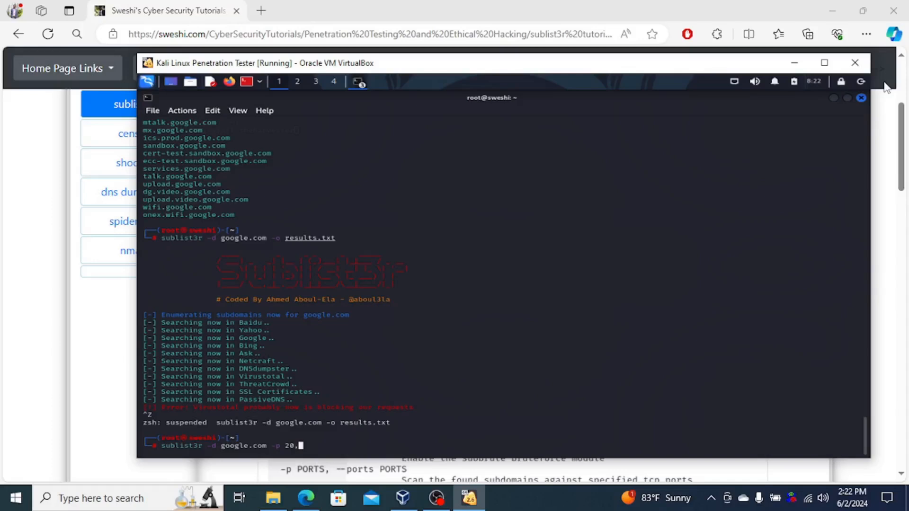
pyautogui.write('21')
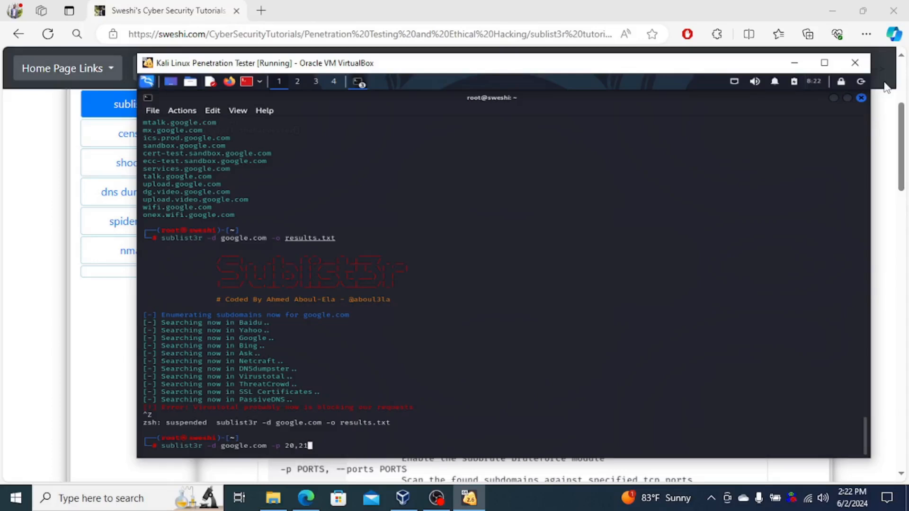
pyautogui.moveTo(273, 443)
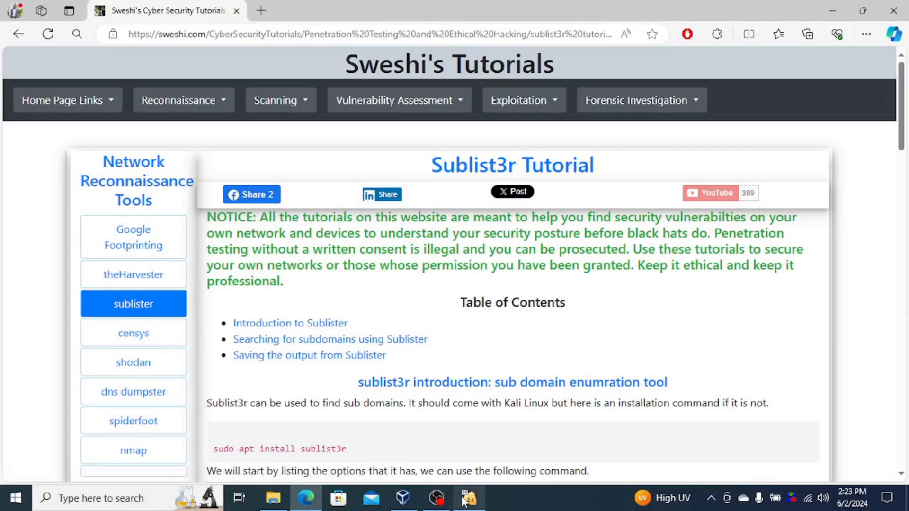
# Step: Bring the Kali VM terminal back showing 291 subdomains found and the ports 20,21 scan starting
pyautogui.click(467, 498)
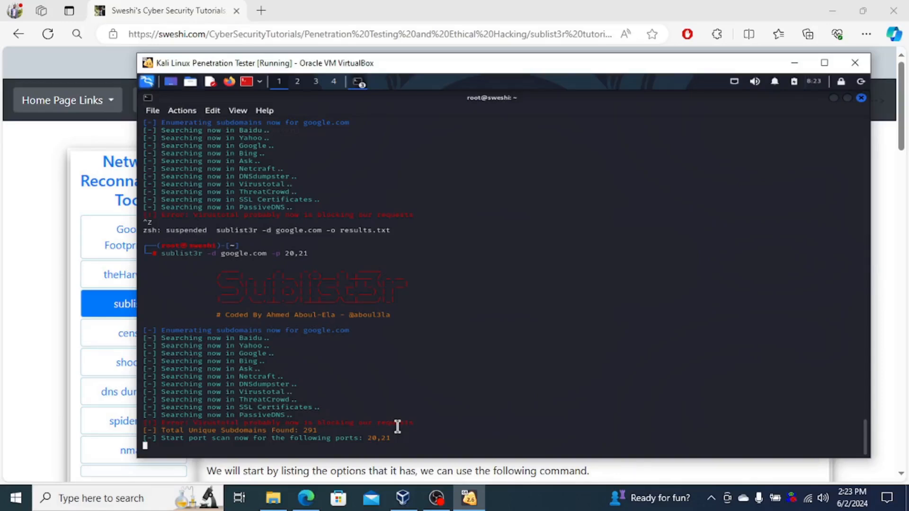
pyautogui.moveTo(816, 204)
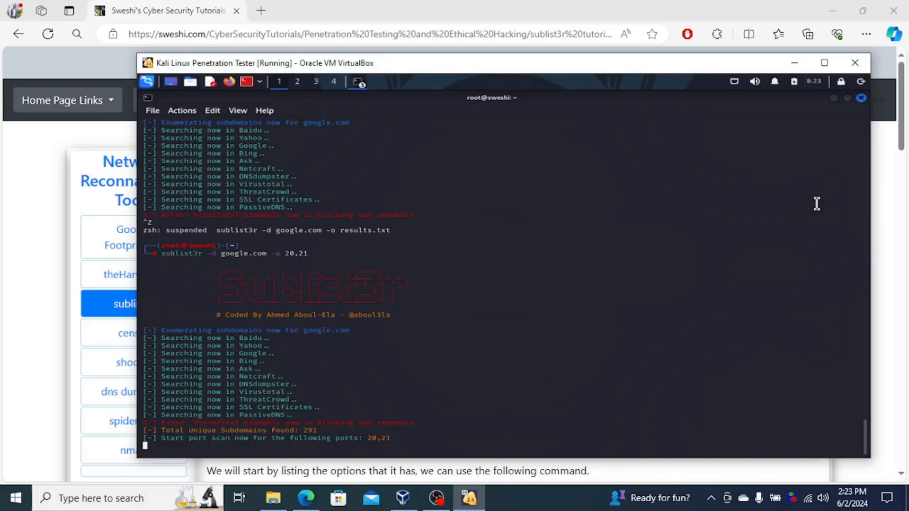